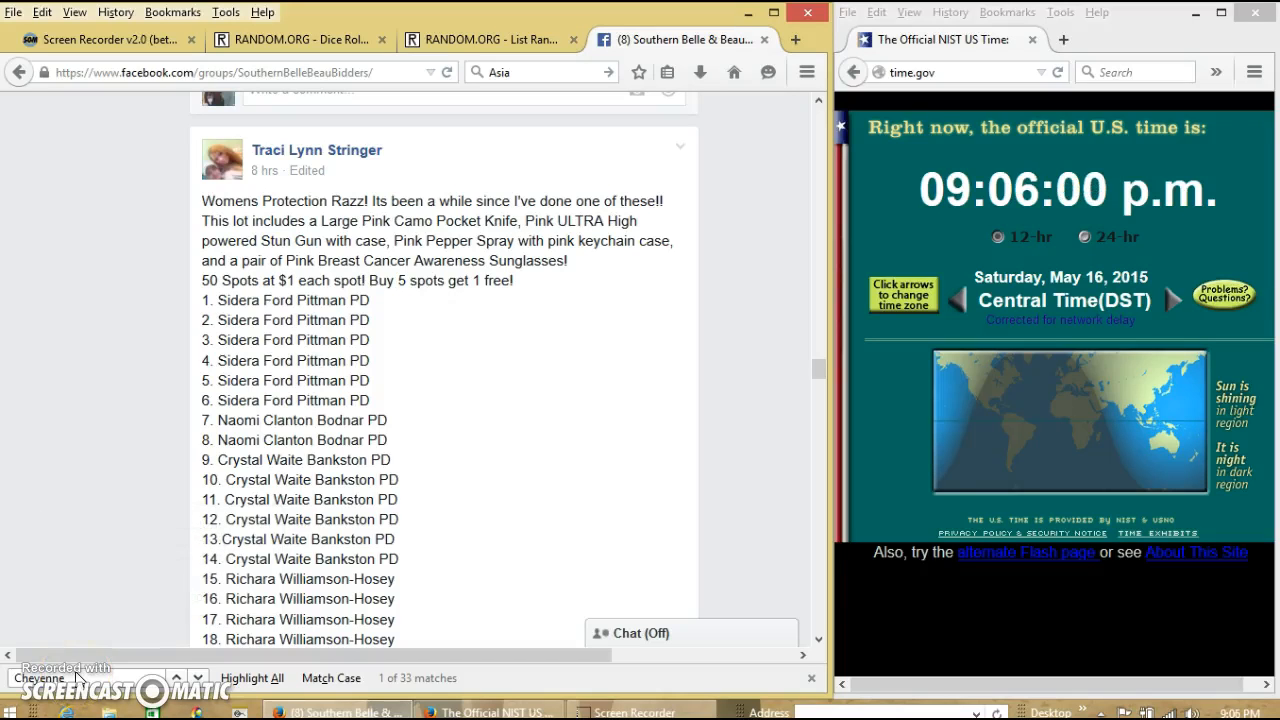
mouse_move(536, 508)
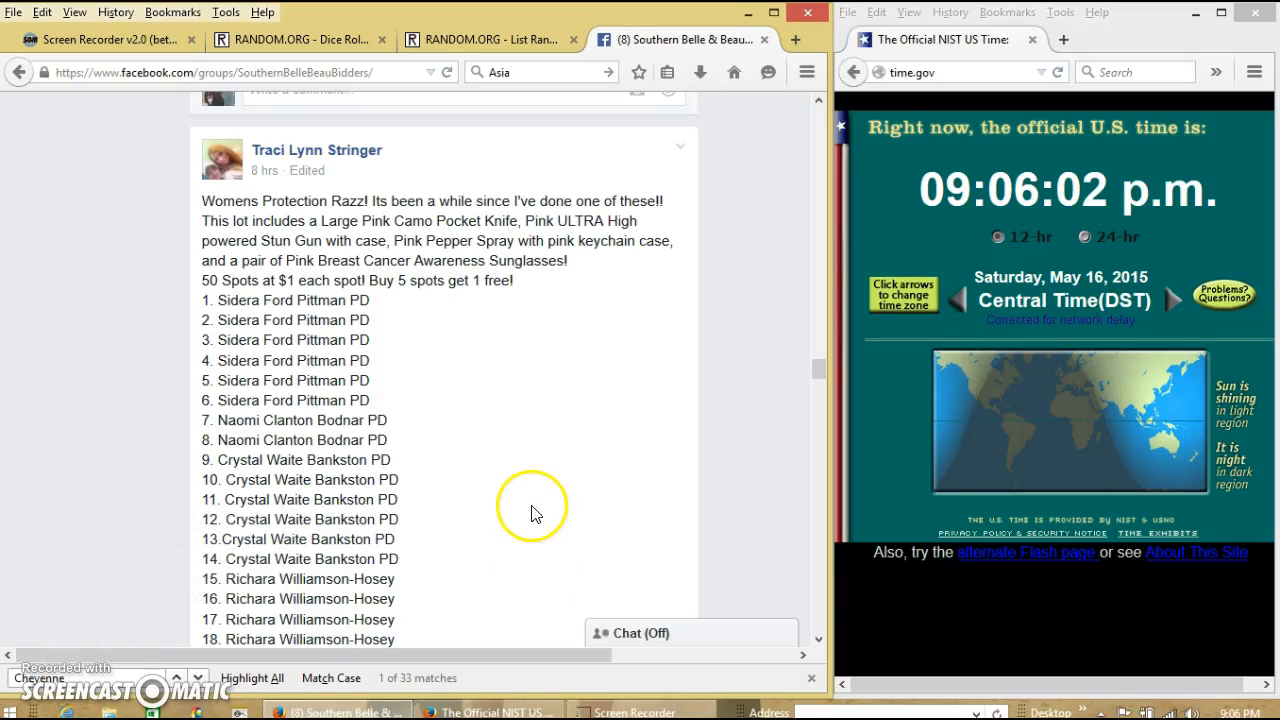
Step: Post a 'live' comment under the 50-spot giveaway post in the Facebook group
double_click(224, 280)
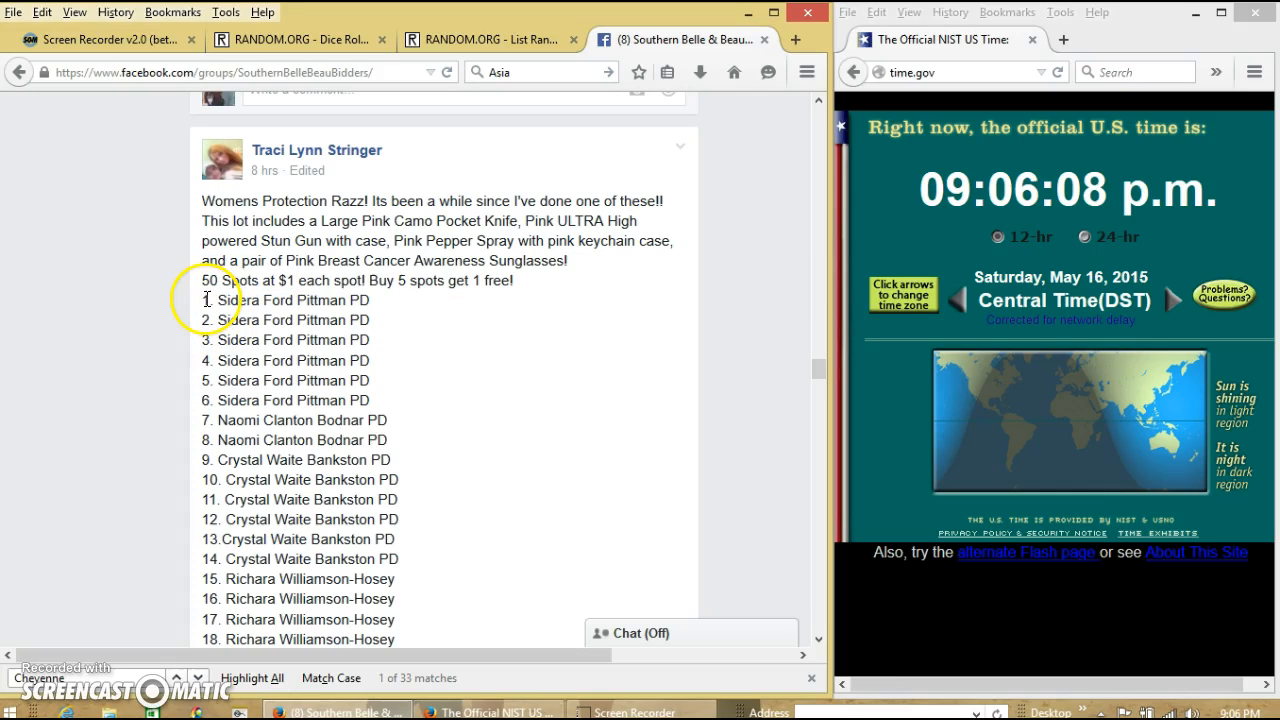
scroll(down, 3)
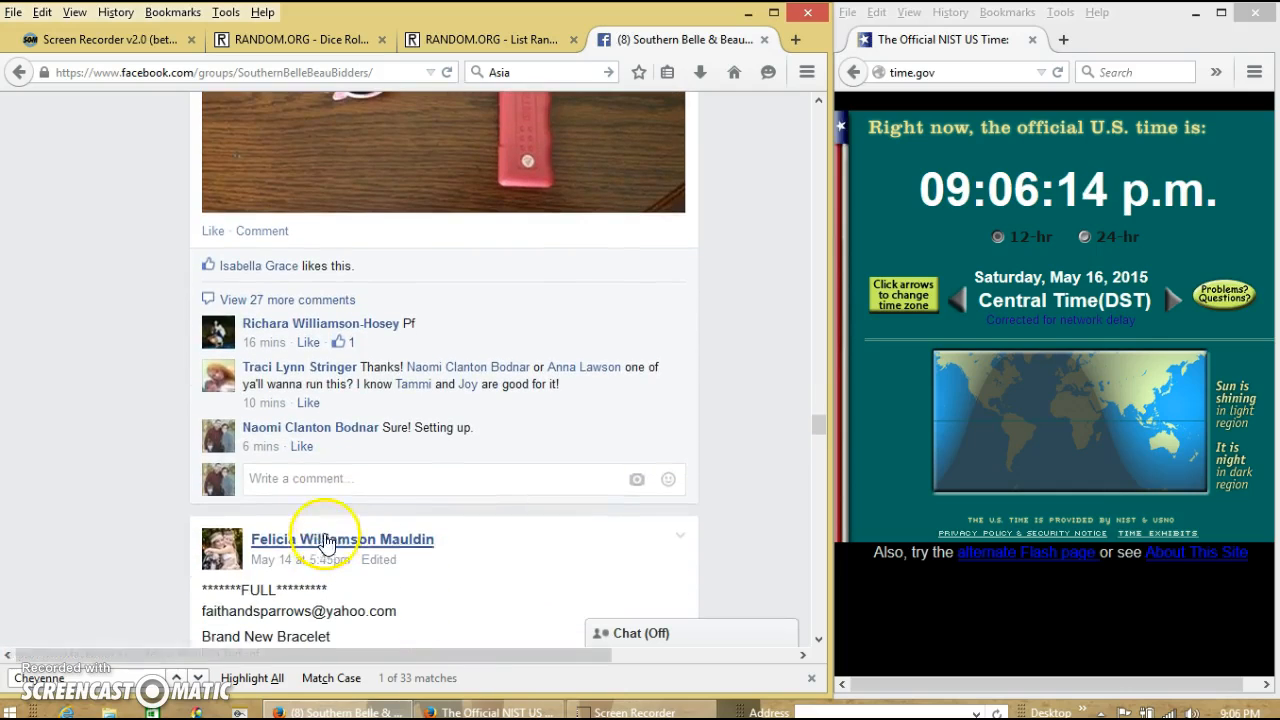
text(li)
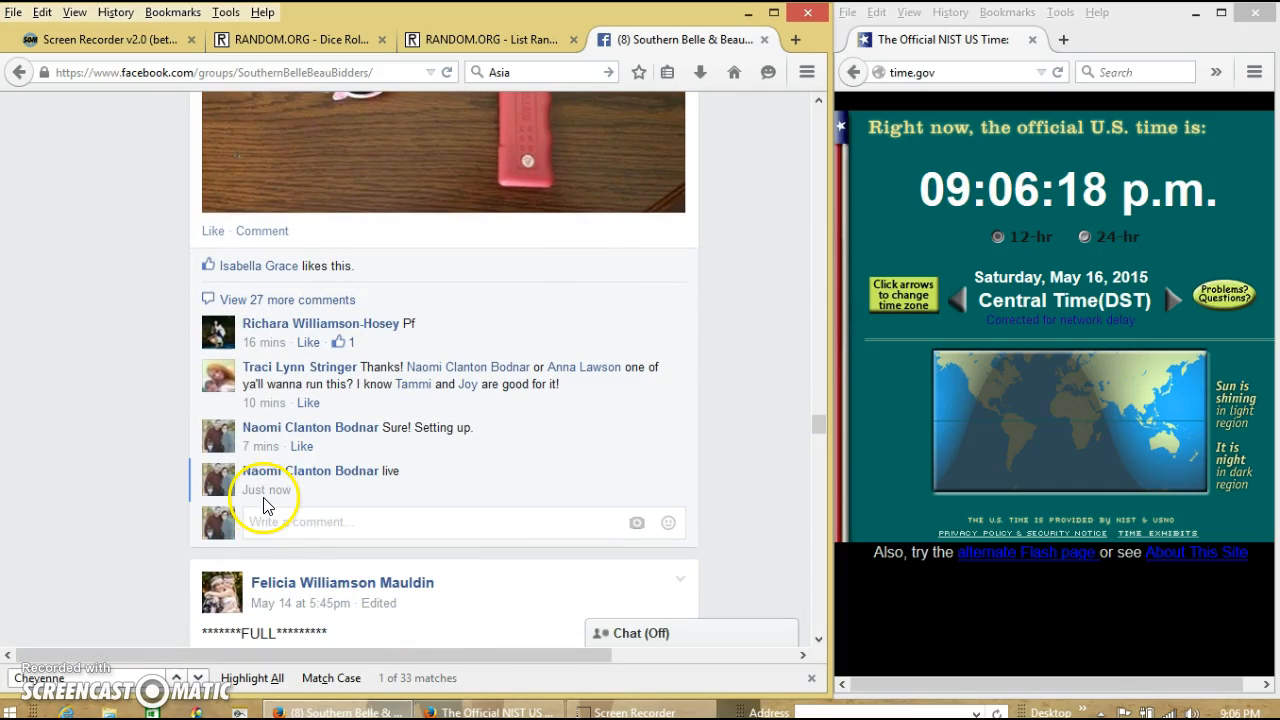
mouse_move(266, 490)
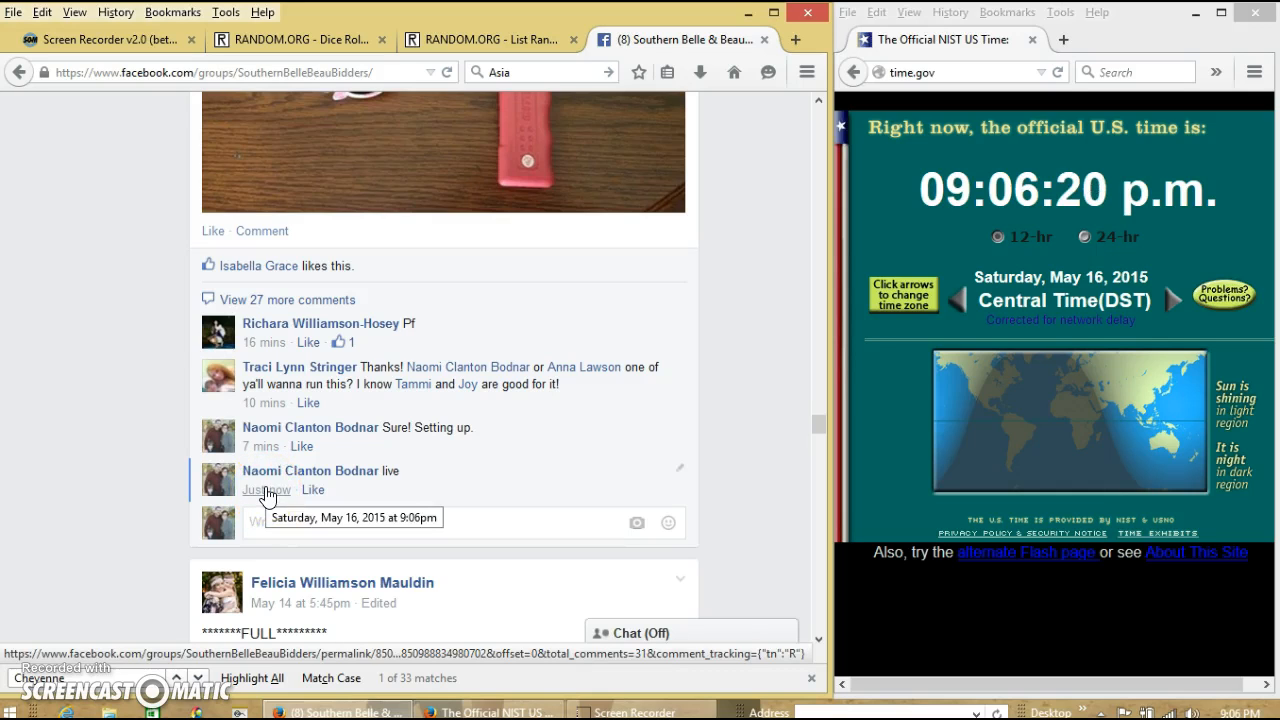
Step: Paste the 50-name spot list into the List Randomizer field, then go to the Dice Roller
click(1240, 712)
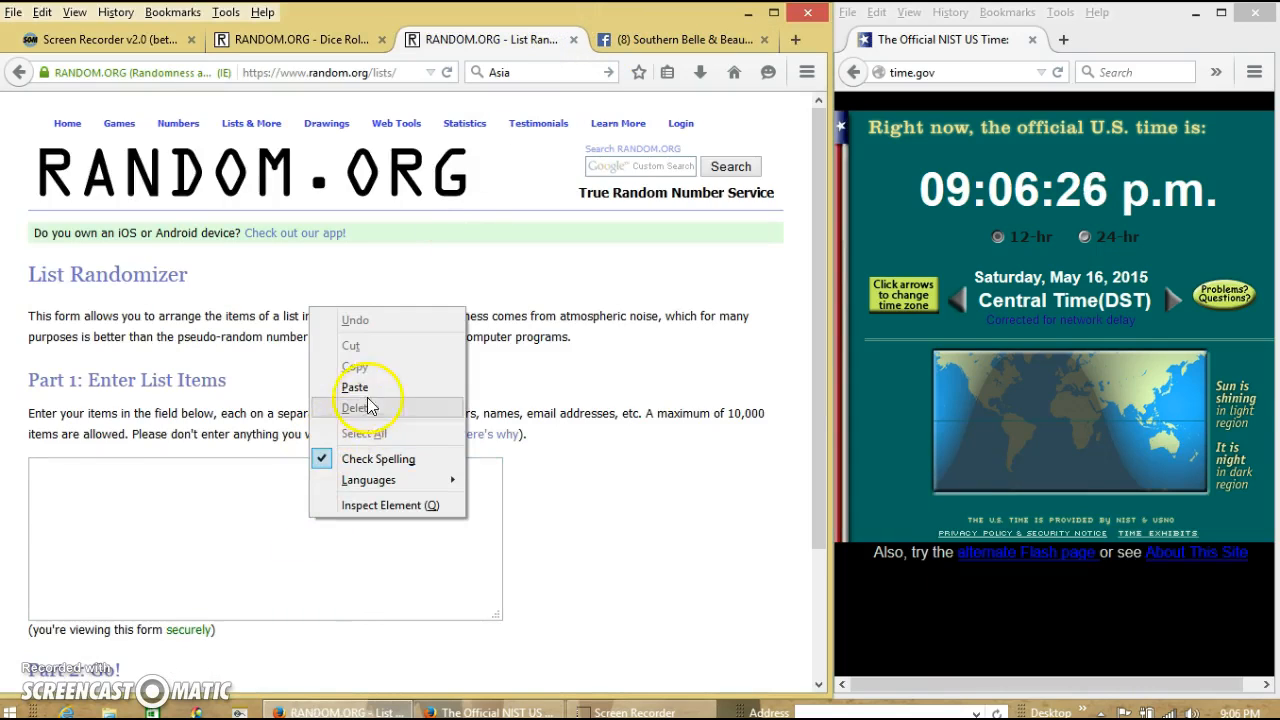
click(356, 388)
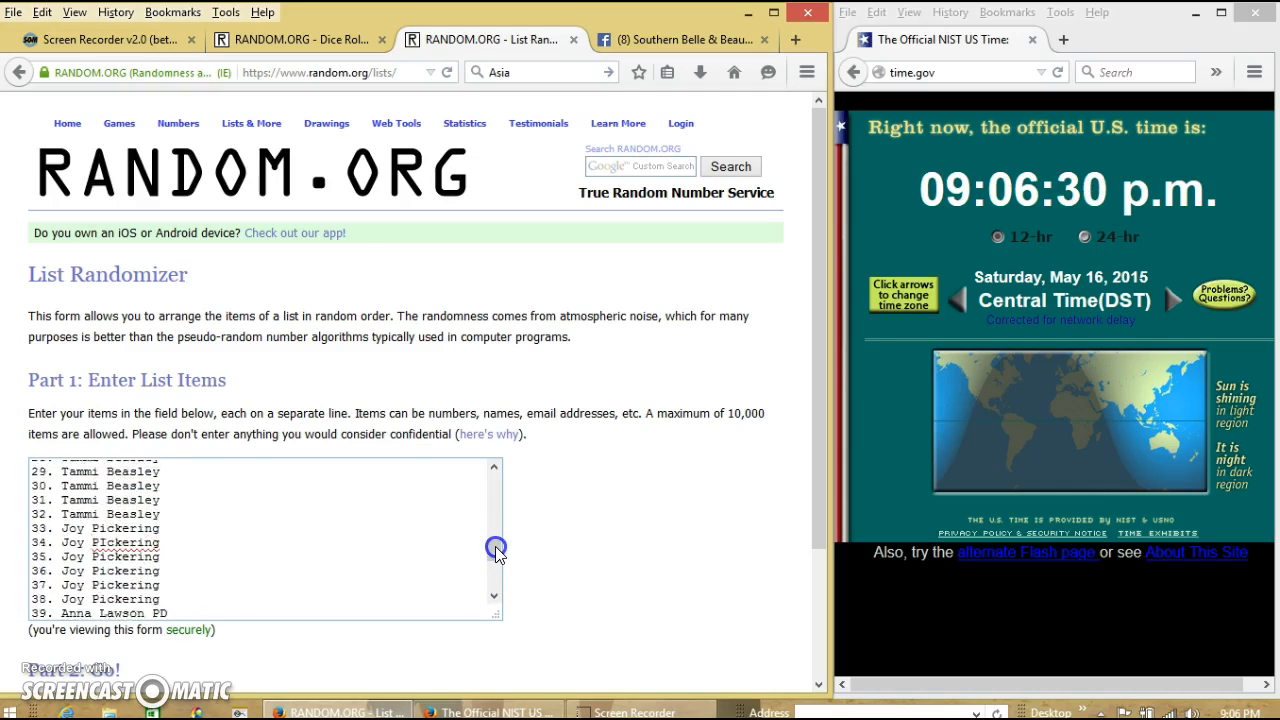
scroll(up, 3)
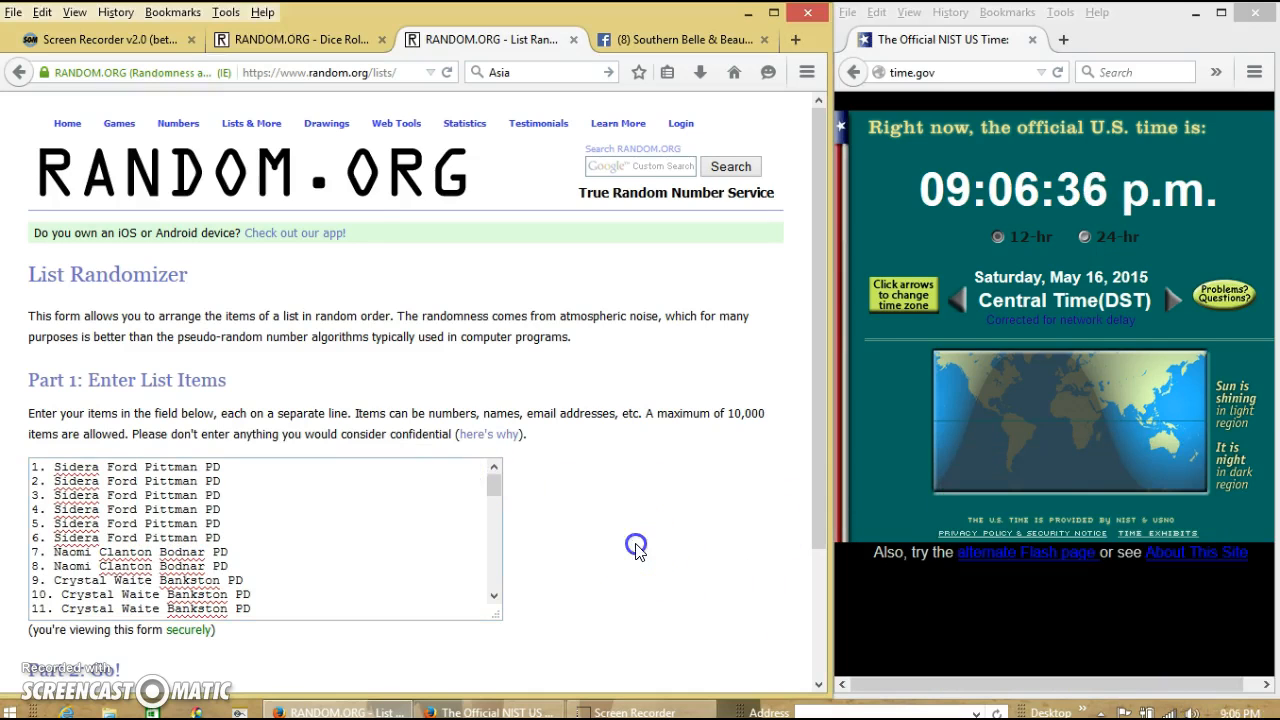
click(290, 40)
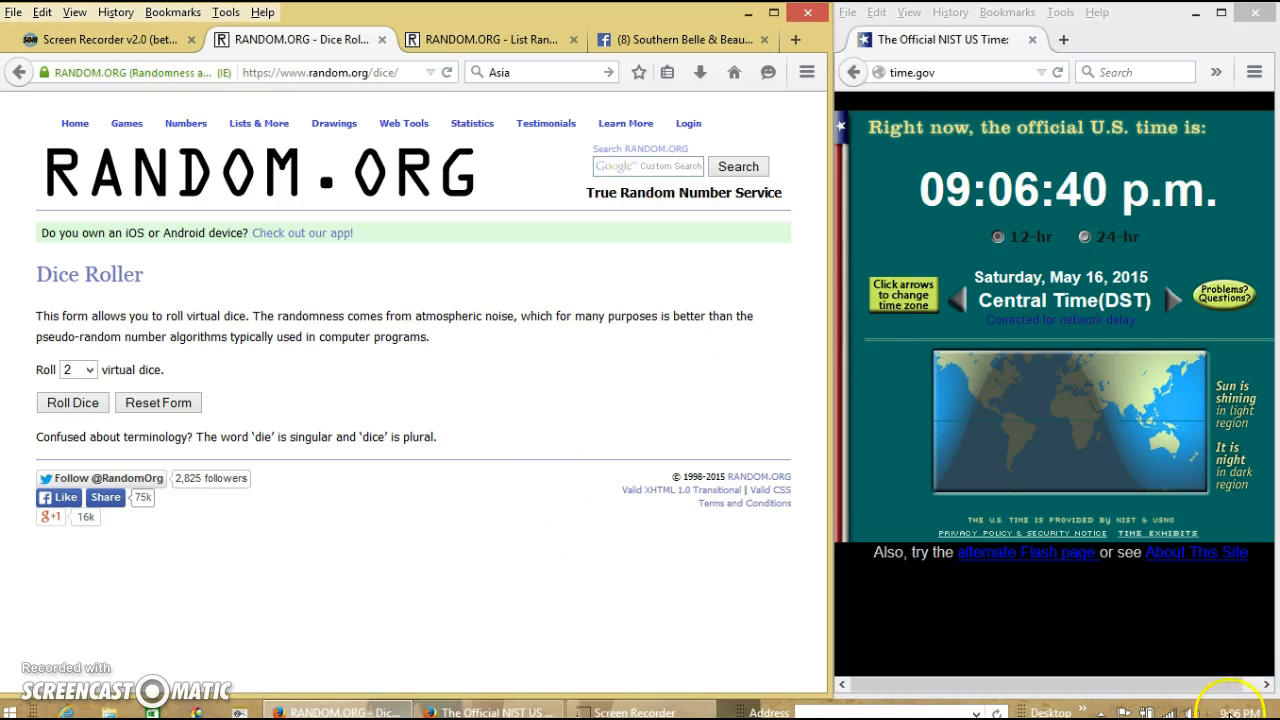
Step: Roll the two virtual dice on the Dice Roller page
click(1240, 712)
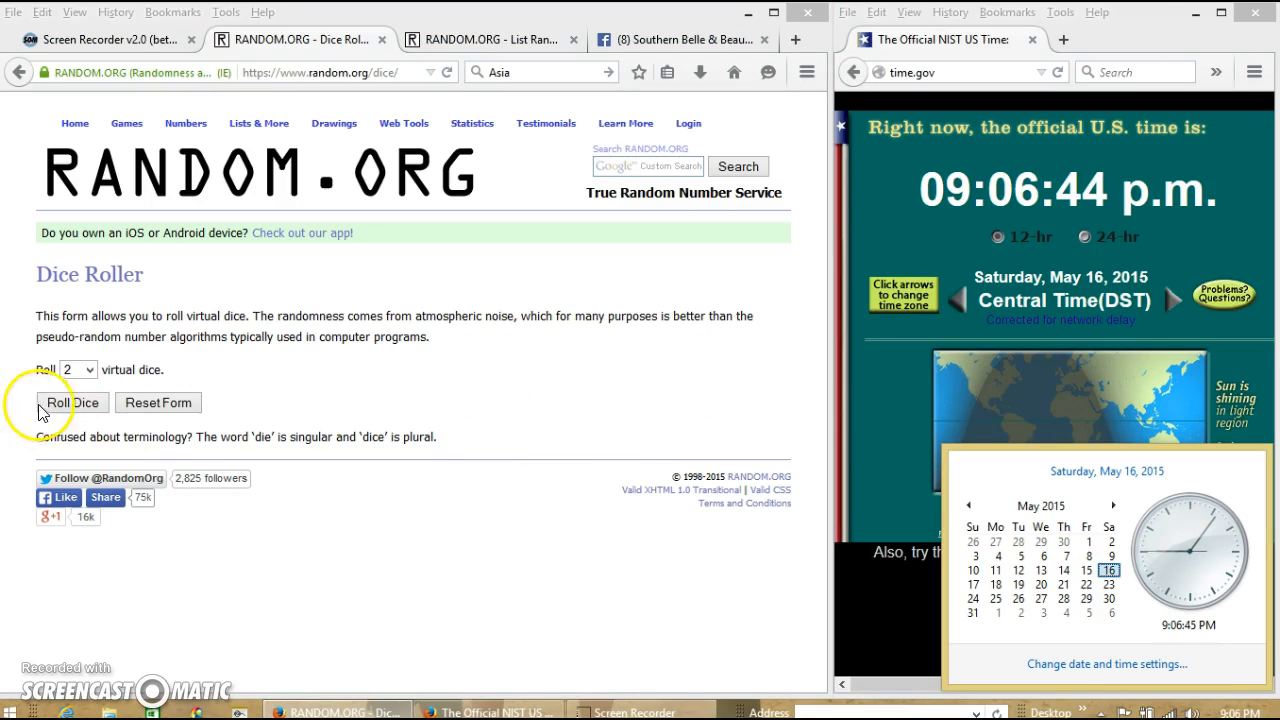
click(70, 402)
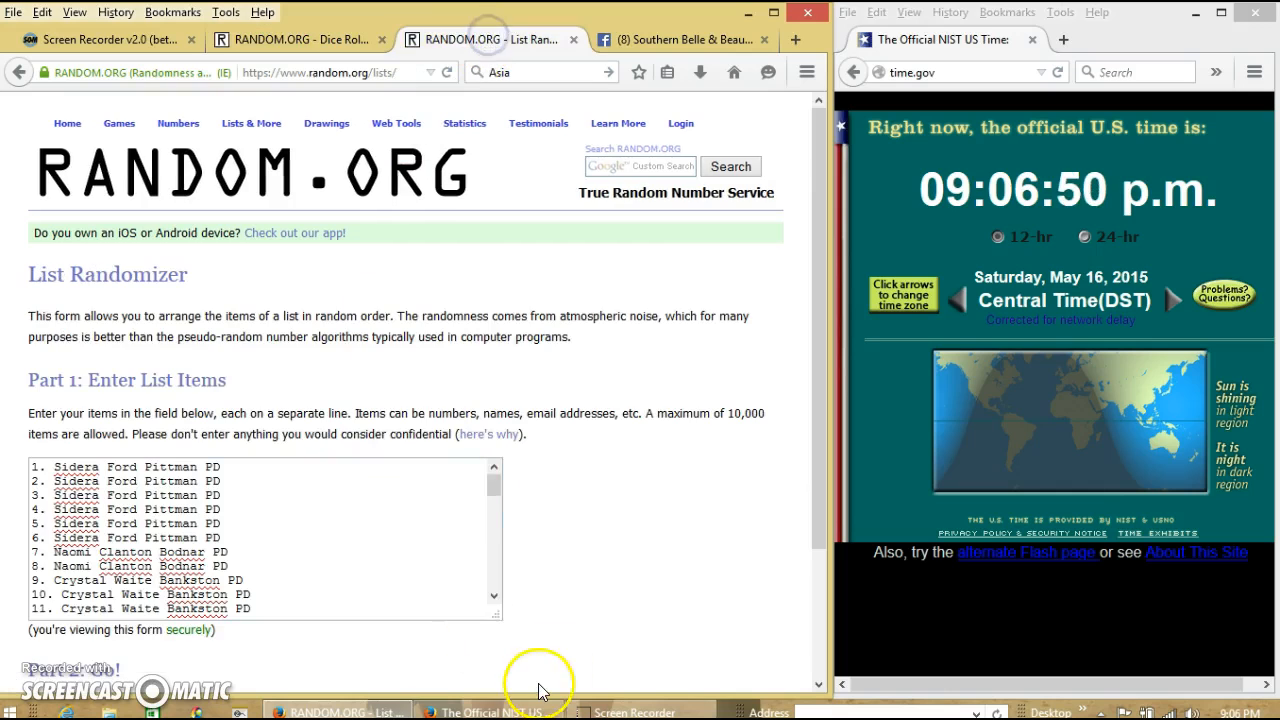
Step: Randomize the 50-name list once, then check the dice roll of 5 and 2
scroll(down, 3)
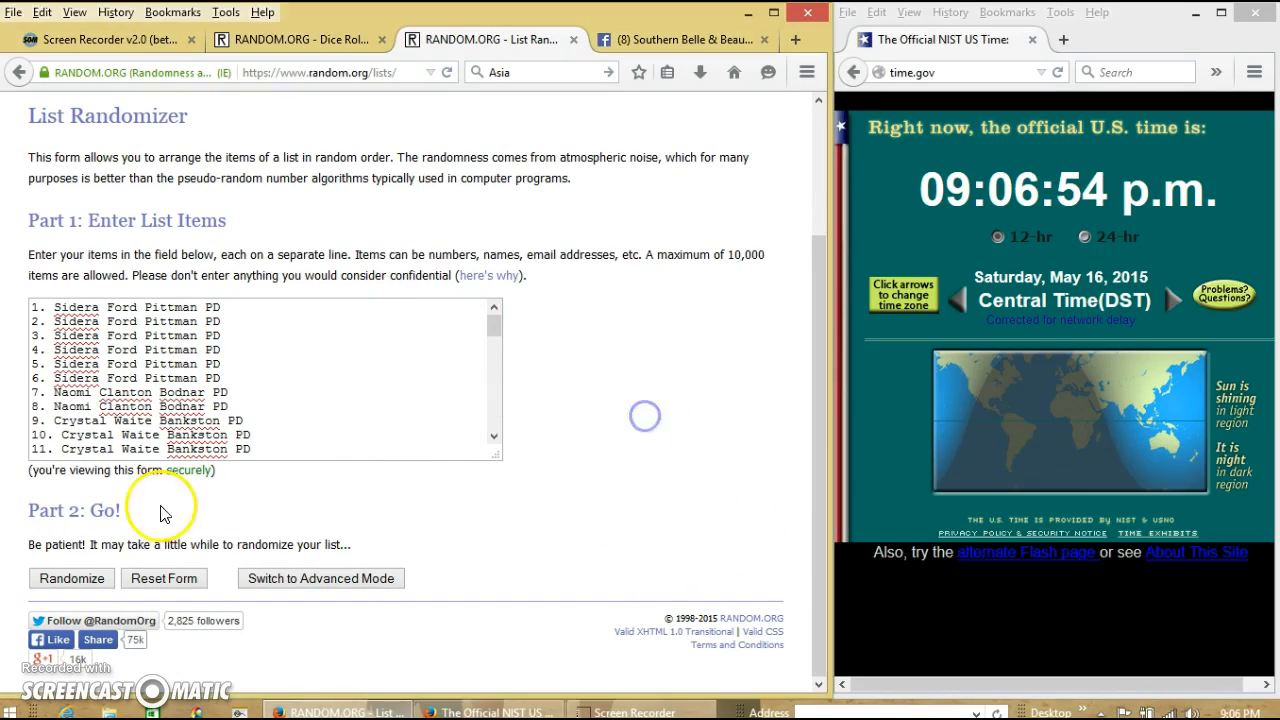
mouse_move(616, 500)
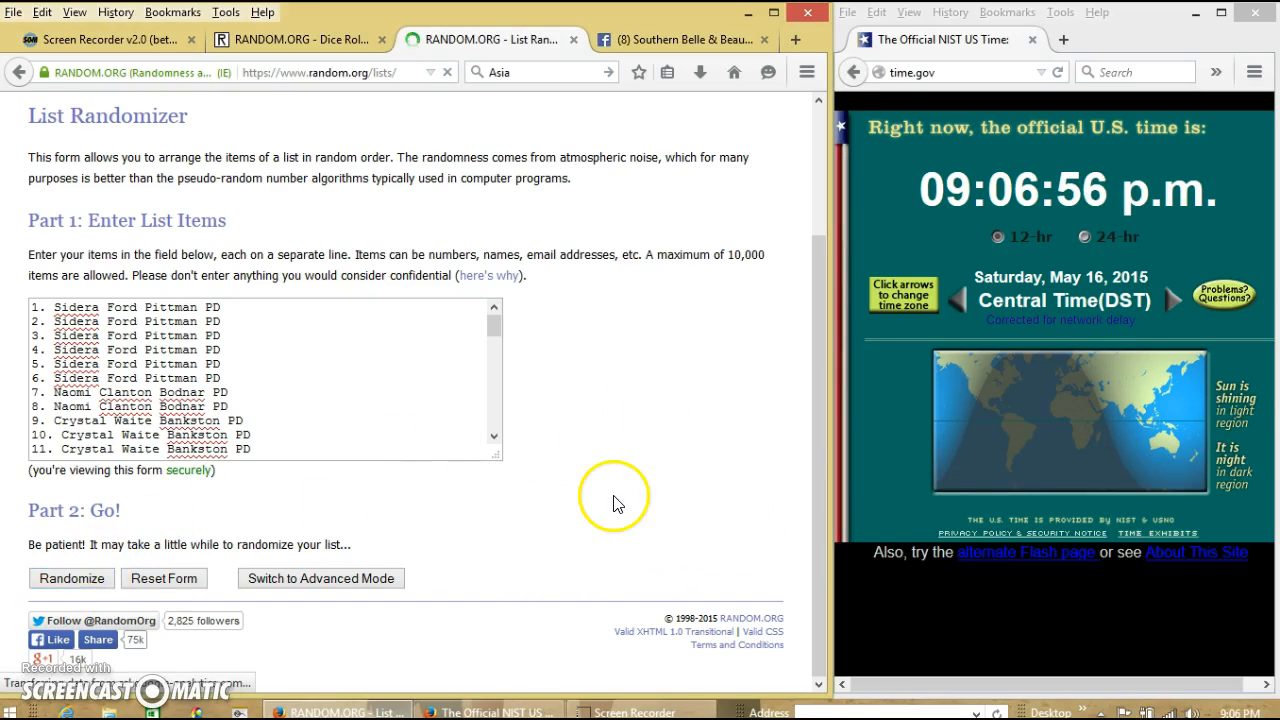
click(72, 578)
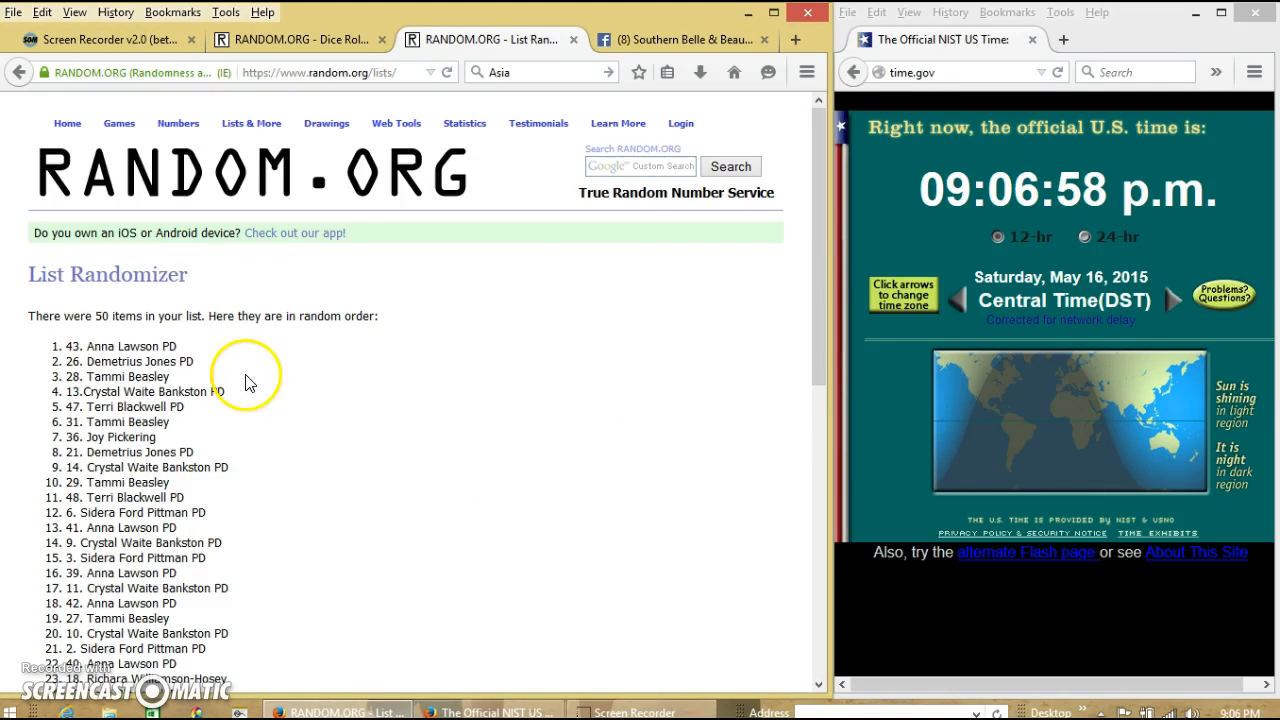
mouse_move(368, 384)
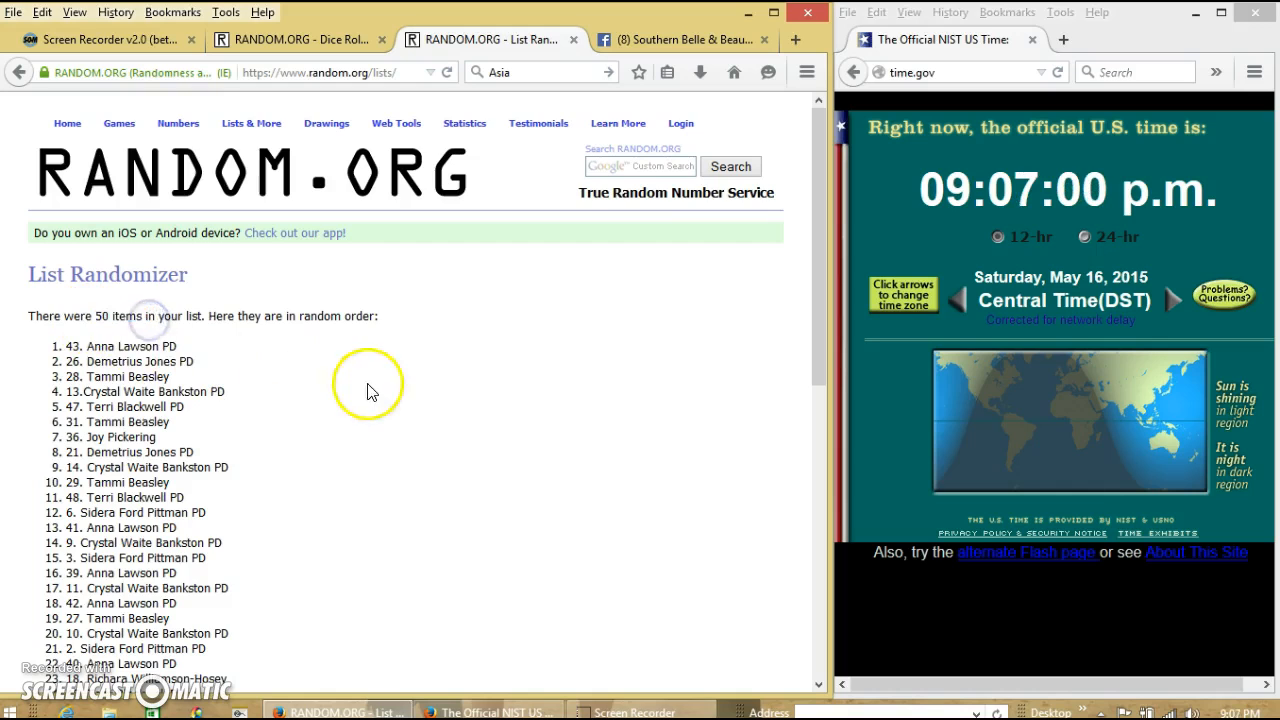
scroll(down, 3)
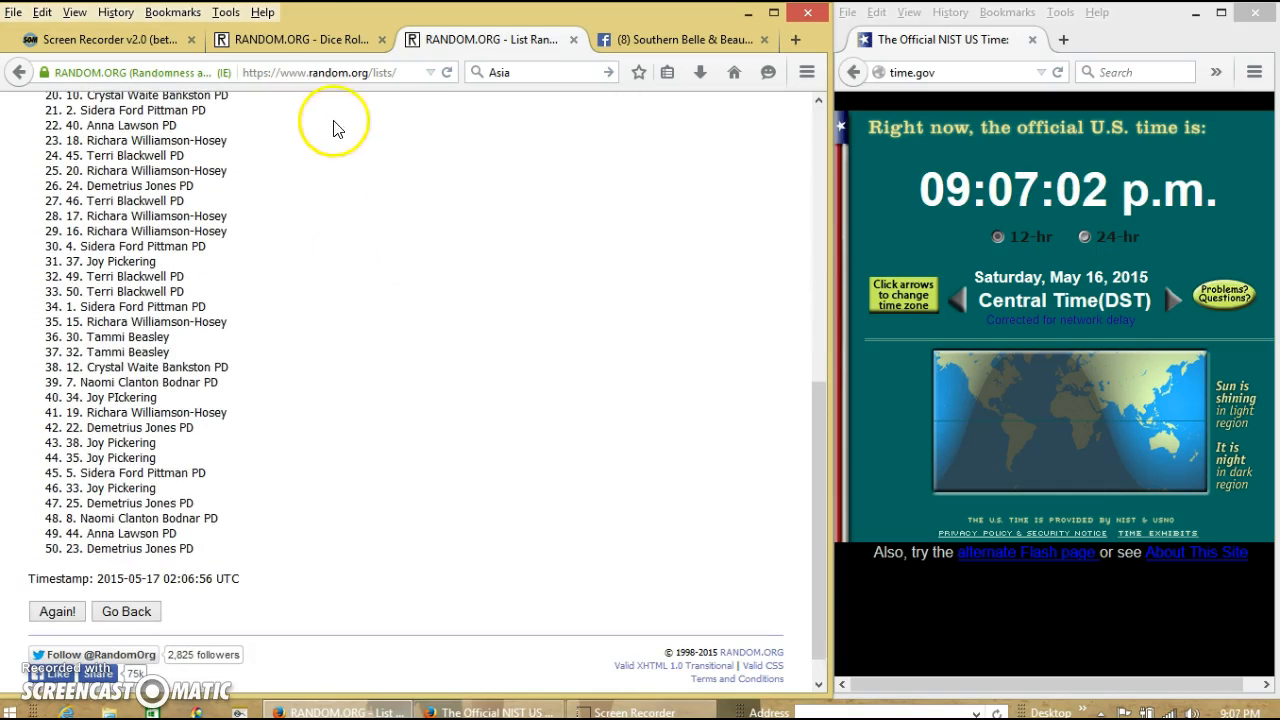
click(296, 40)
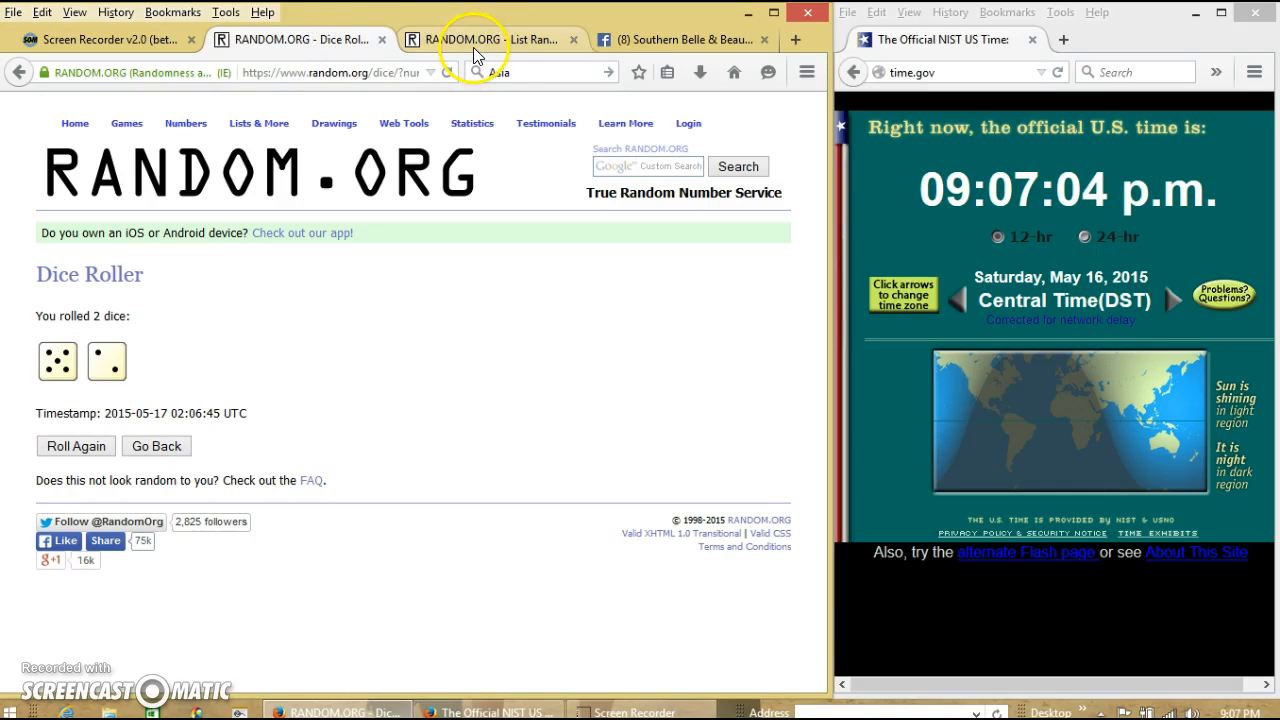
Step: Re-randomize the 50-name list repeatedly with Again!, up to a fifth shuffle
click(480, 40)
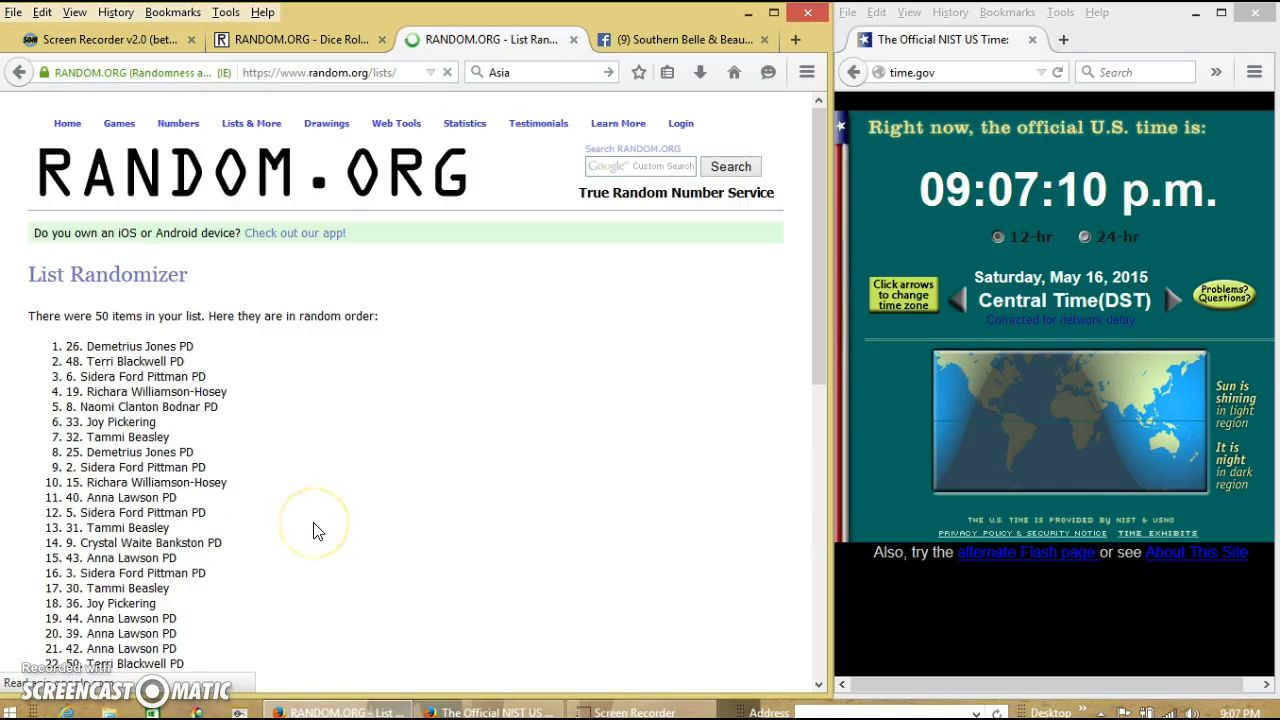
scroll(down, 3)
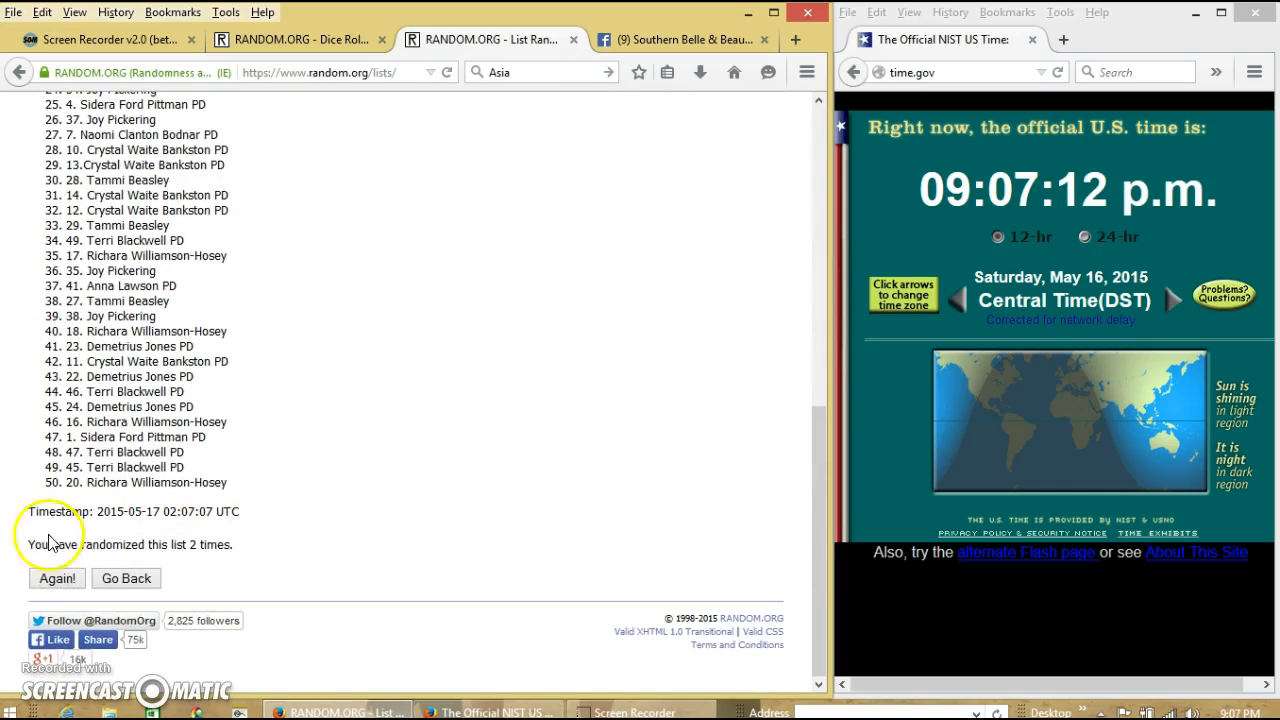
click(56, 578)
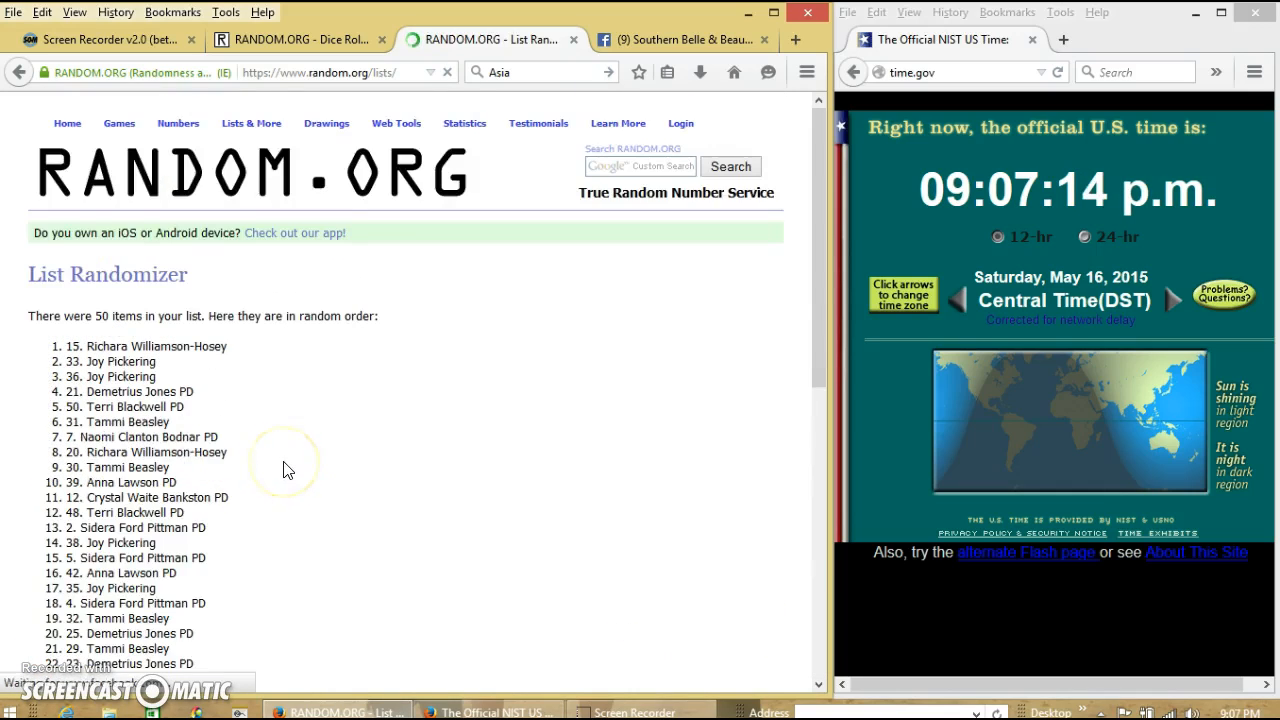
scroll(down, 3)
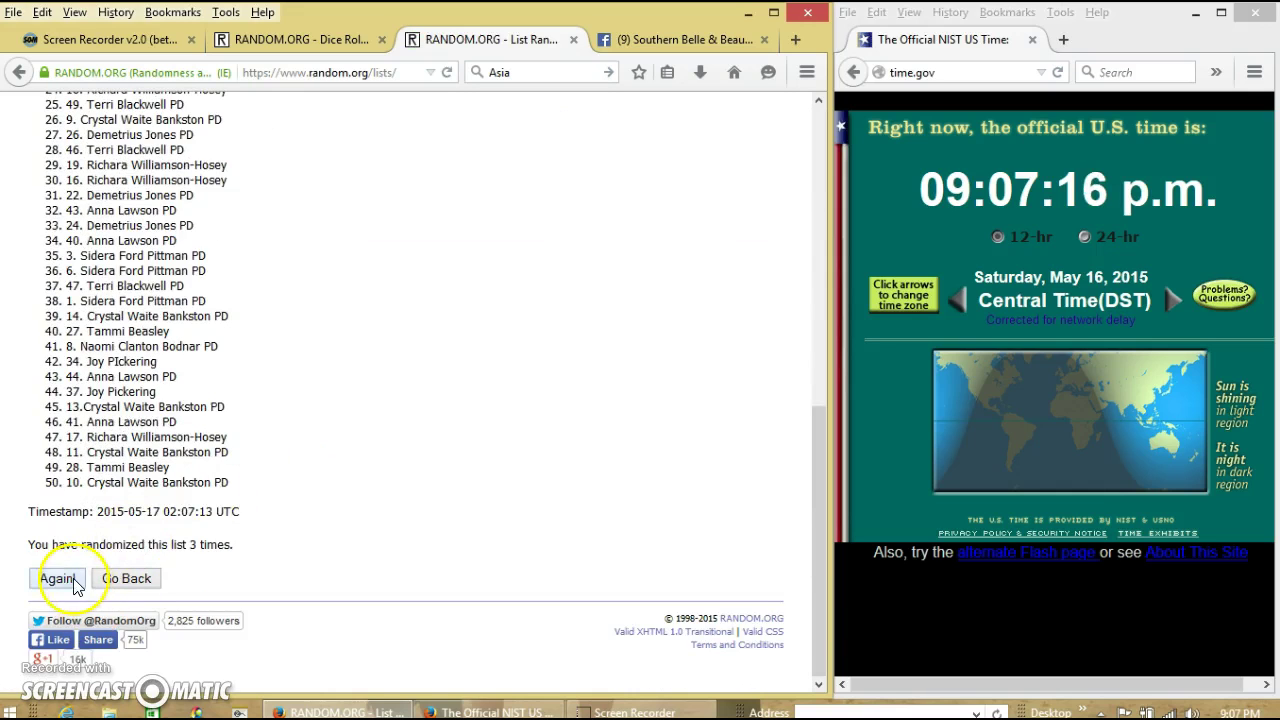
click(56, 578)
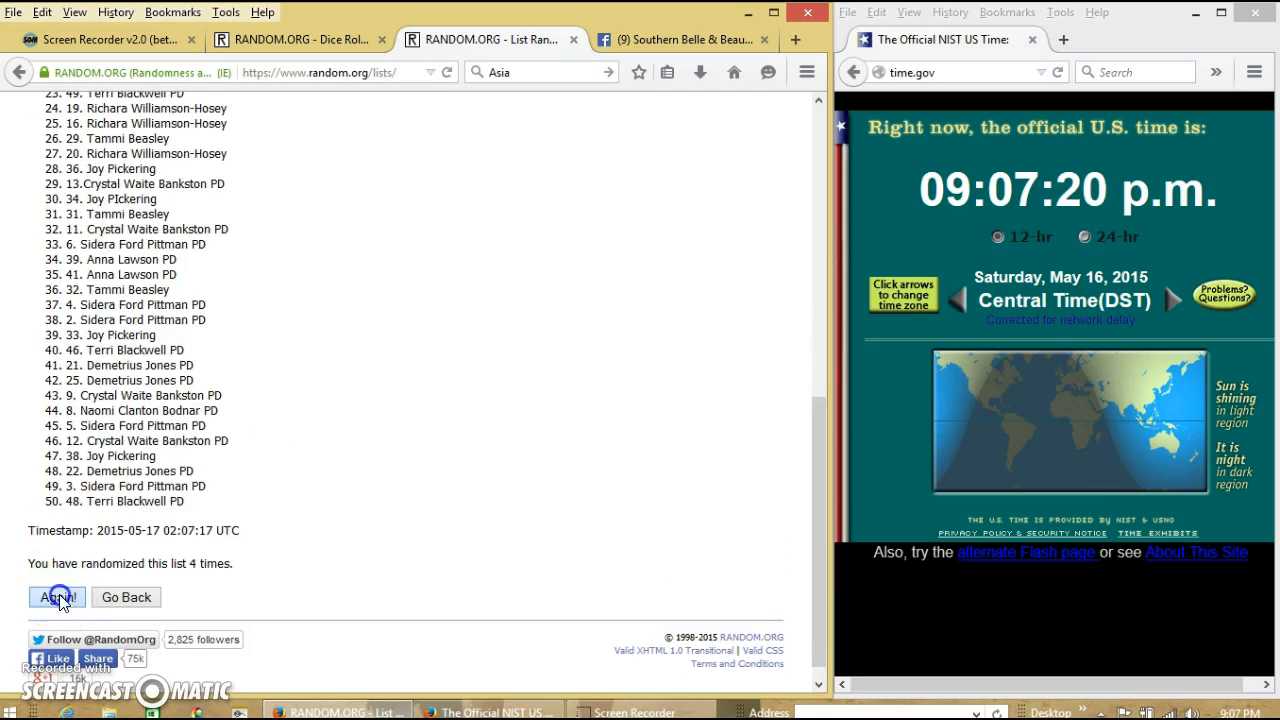
click(56, 596)
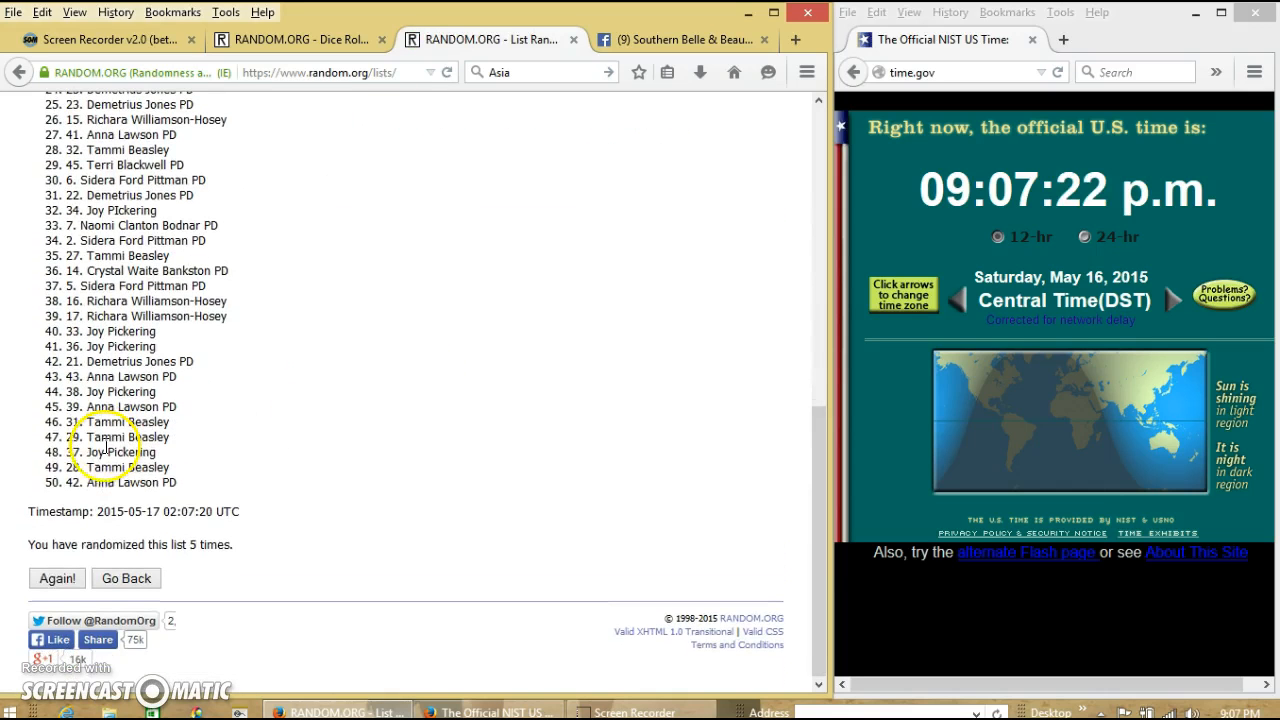
mouse_move(416, 304)
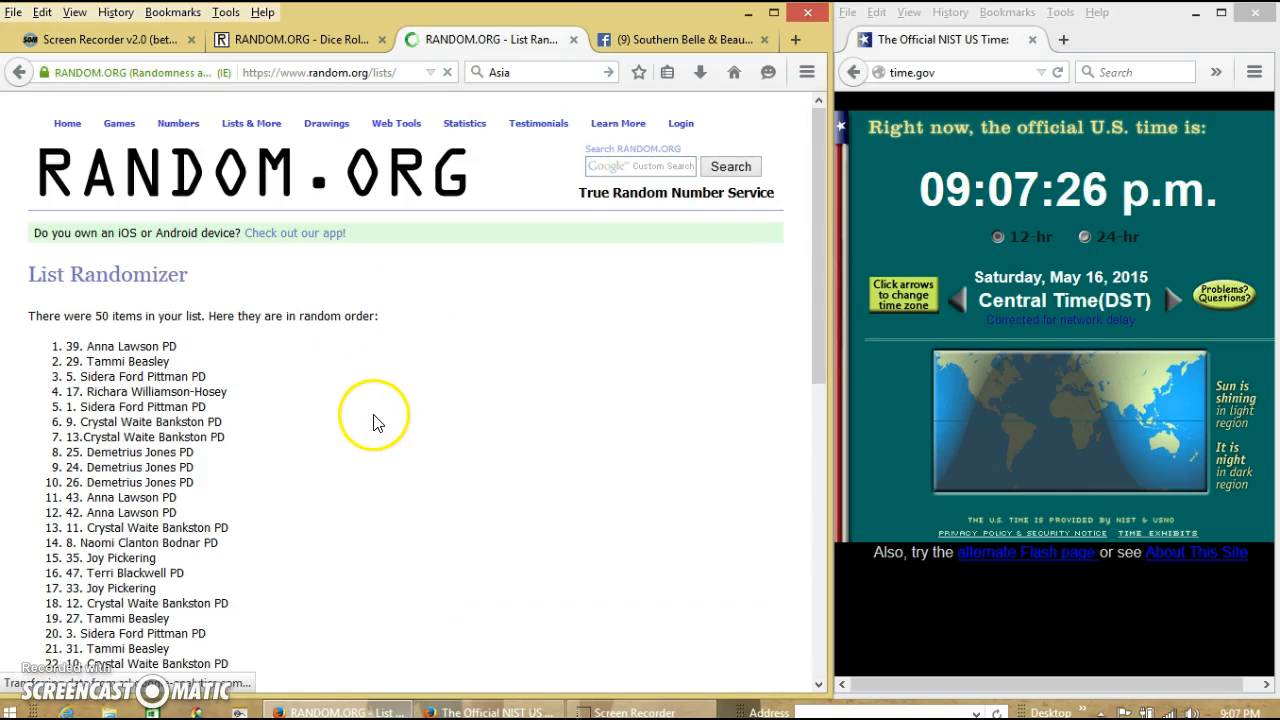
Step: Highlight the six-times randomization count and run the seventh randomization
scroll(down, 3)
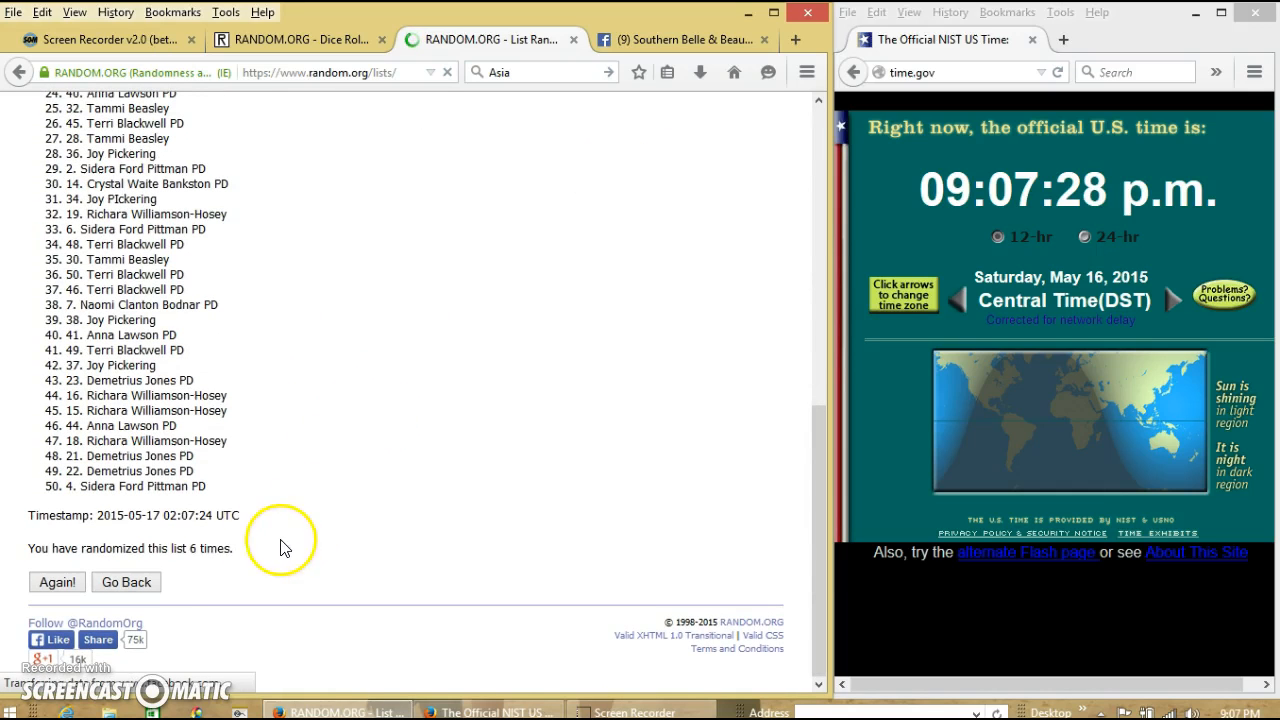
double_click(208, 548)
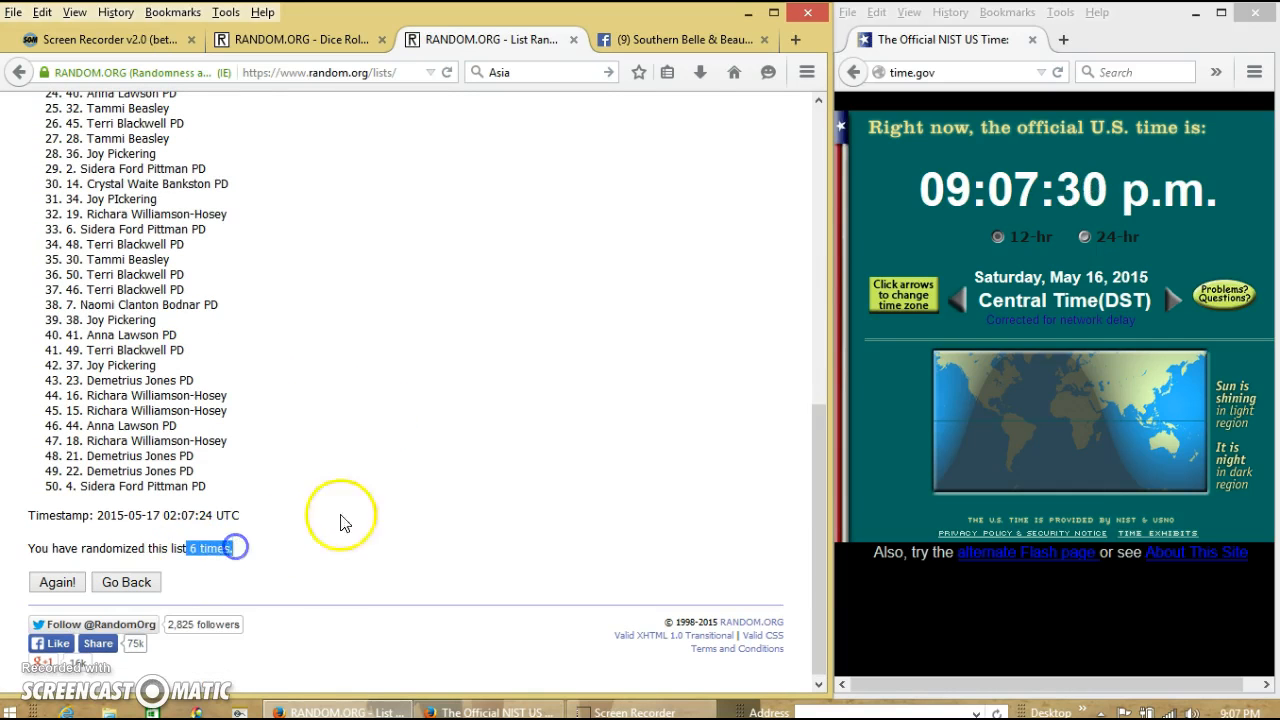
click(290, 40)
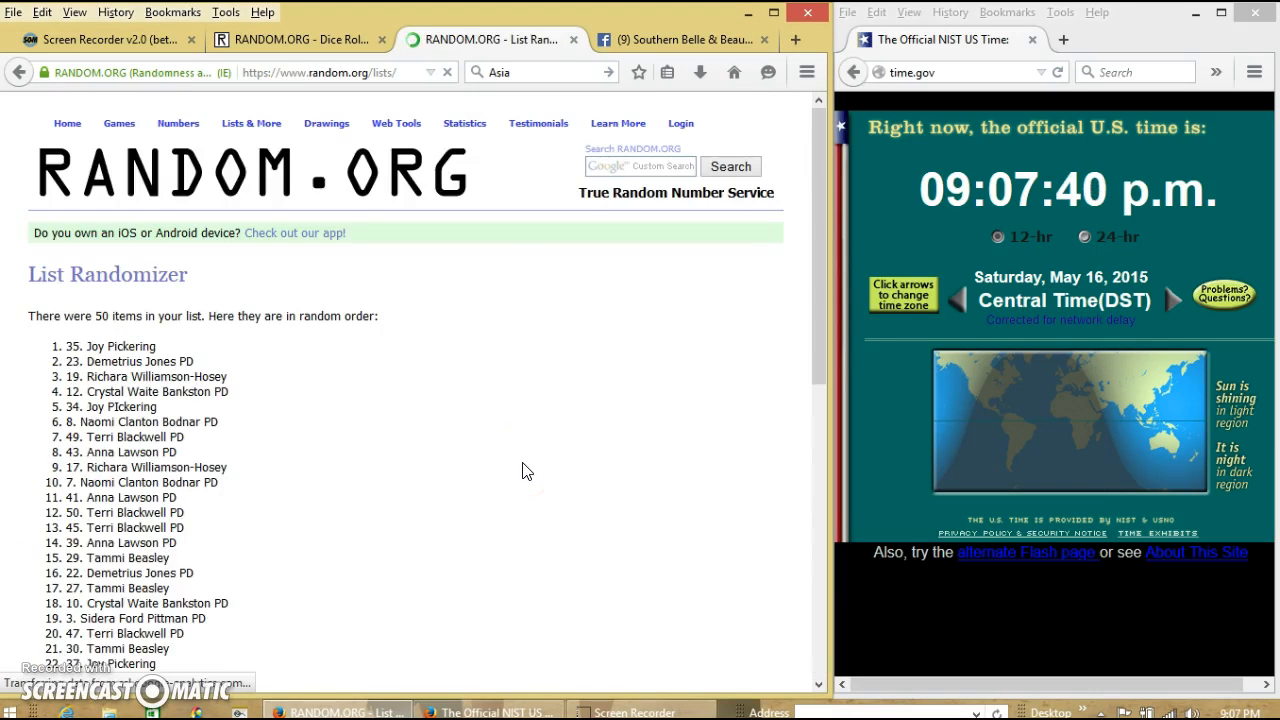
mouse_move(288, 378)
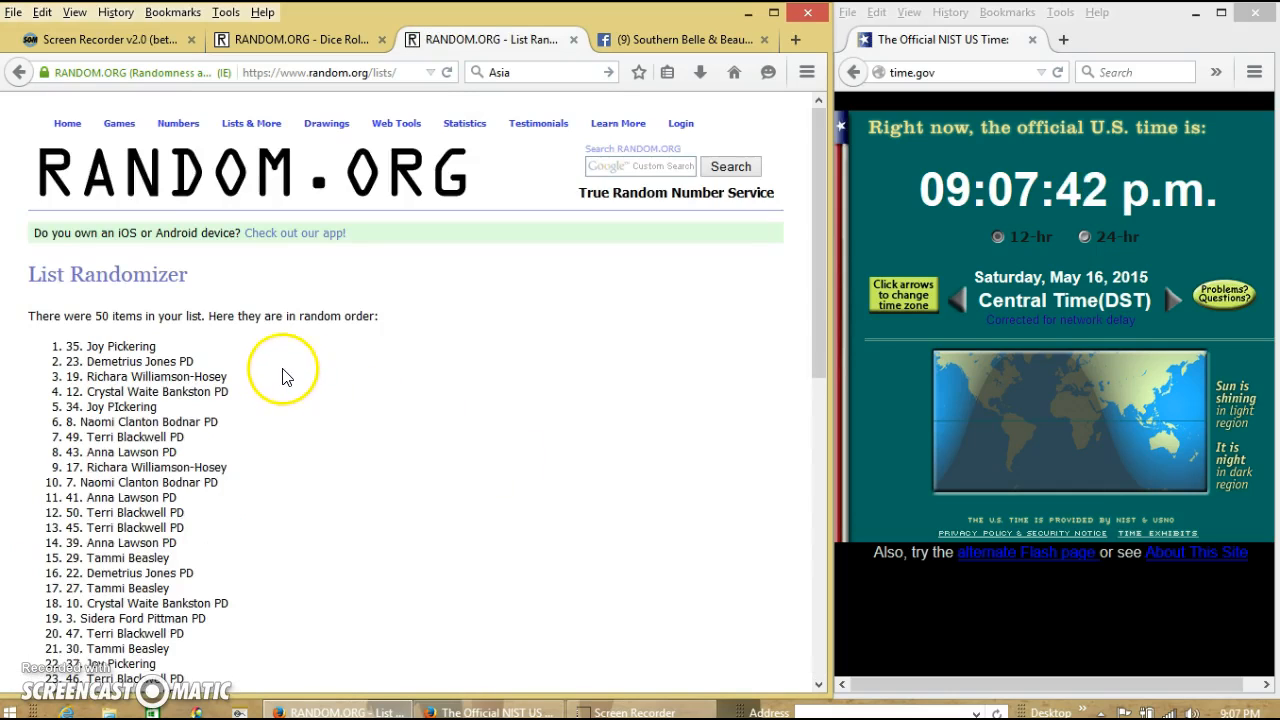
mouse_move(176, 348)
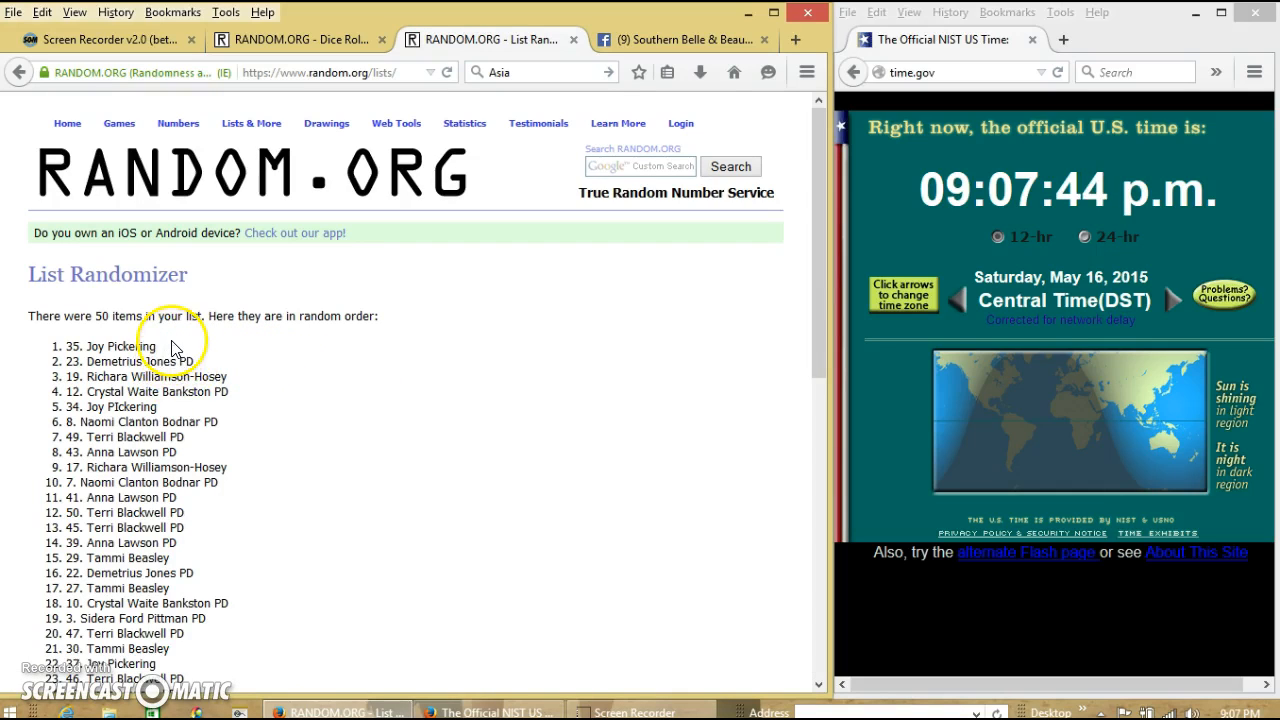
double_click(116, 316)
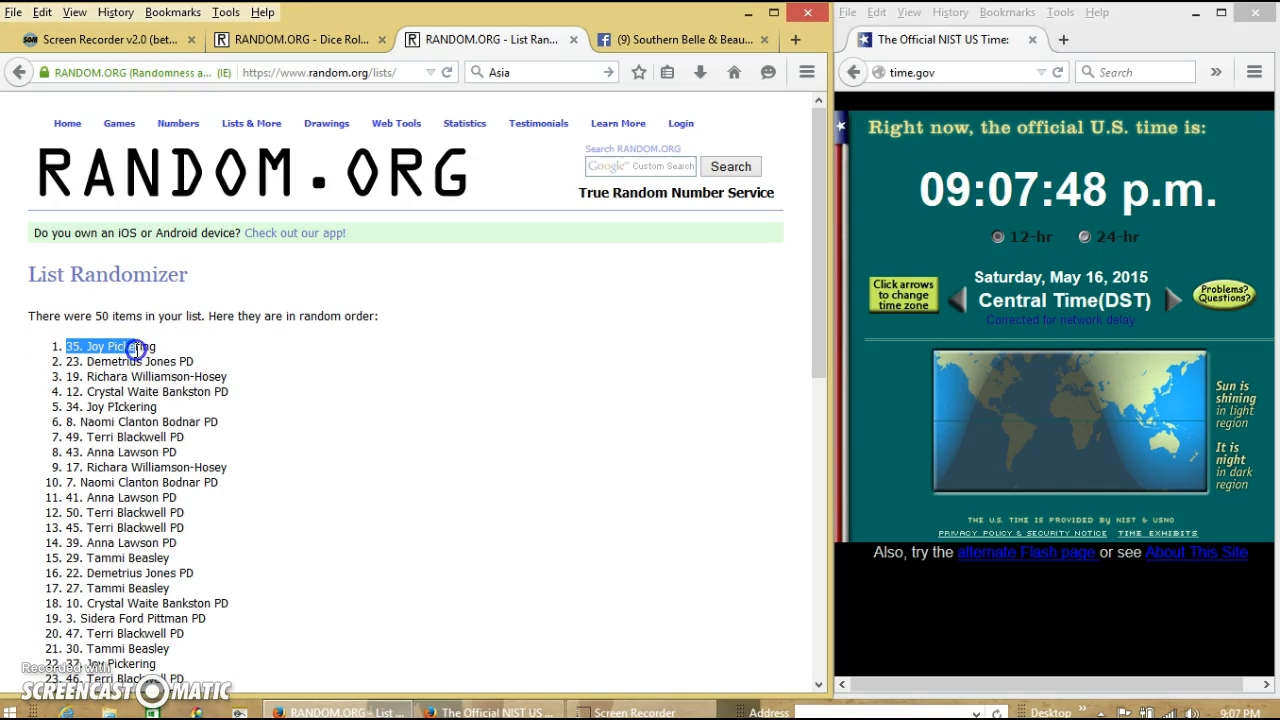
scroll(down, 3)
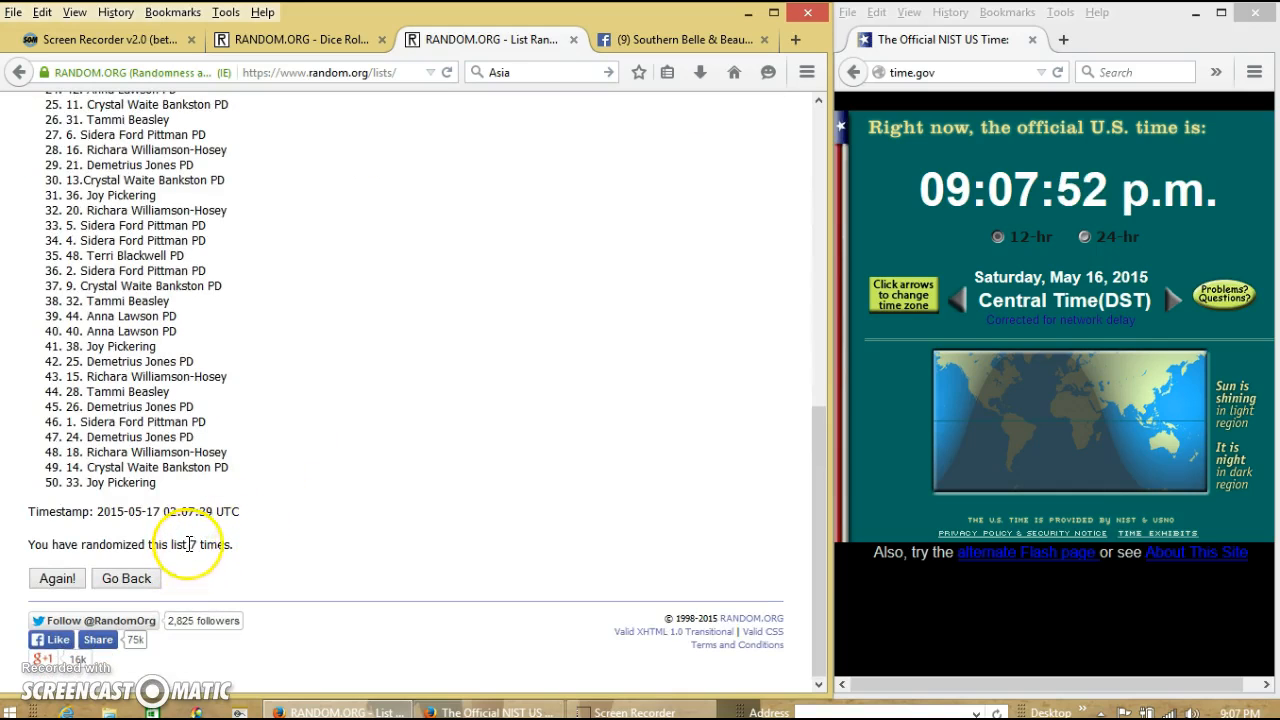
click(296, 40)
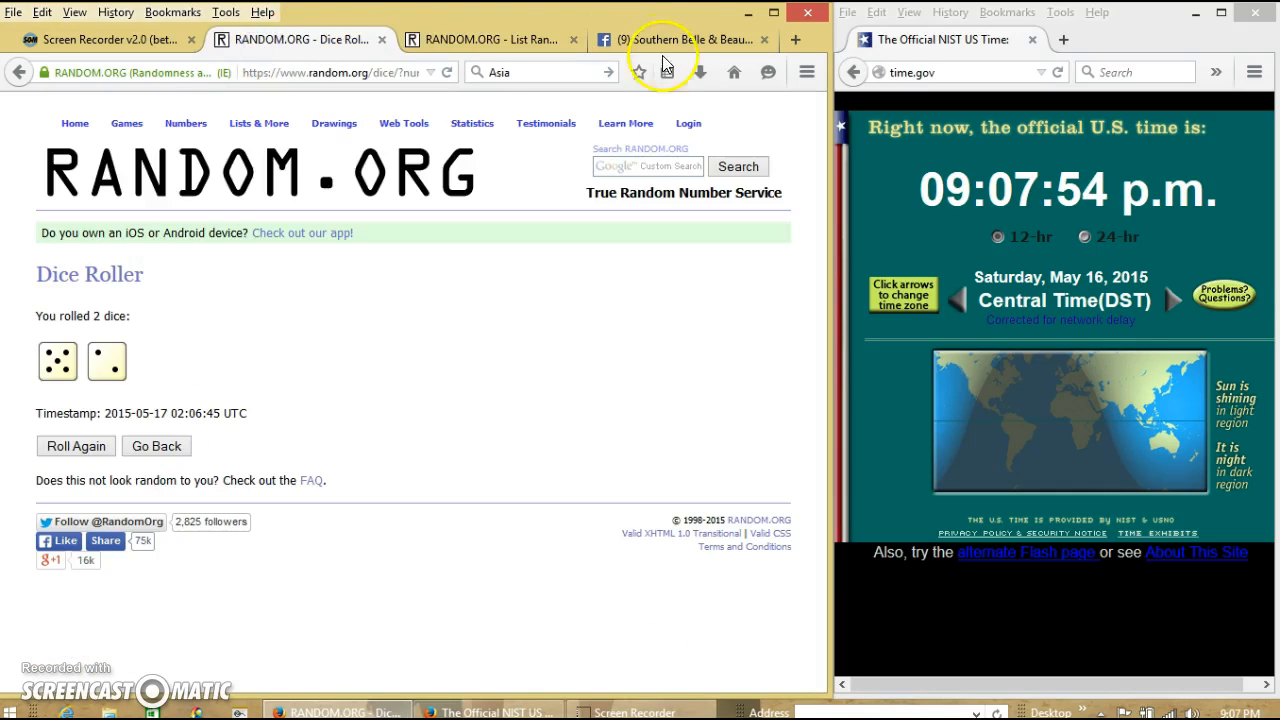
Step: Post the 'done' comment under the 'live' comment on the Facebook giveaway post
click(680, 40)
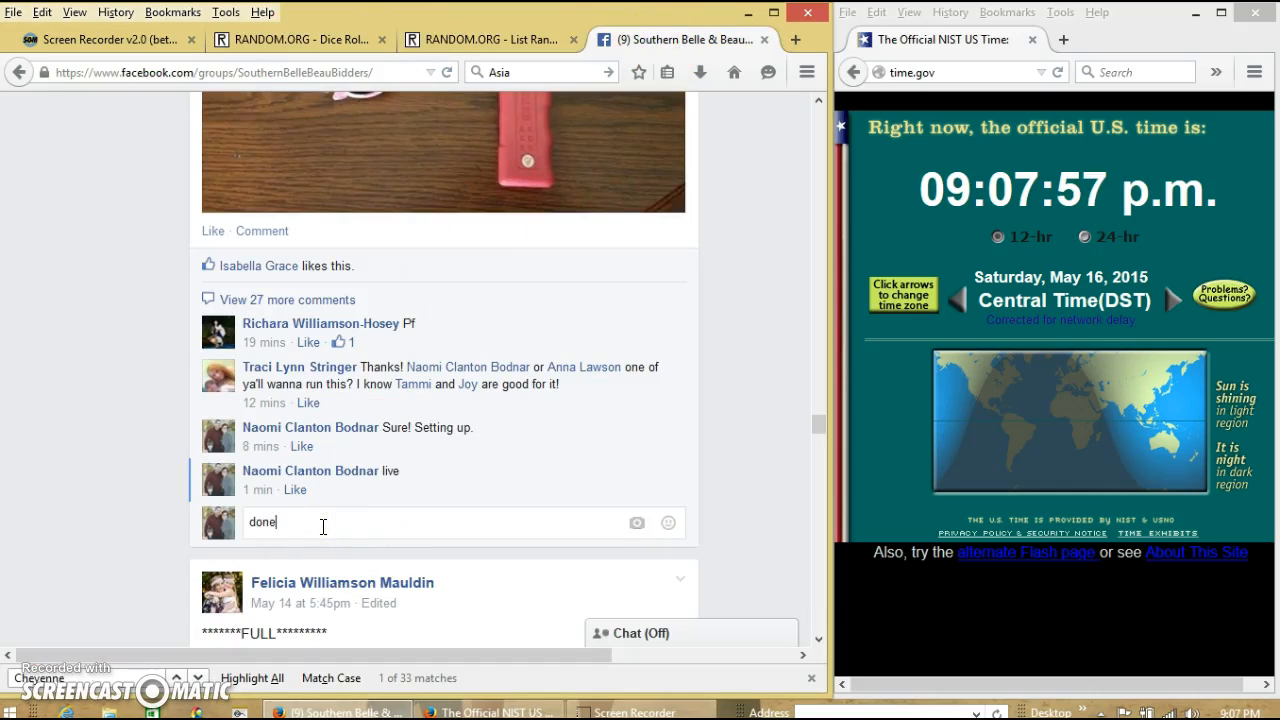
key(Return)
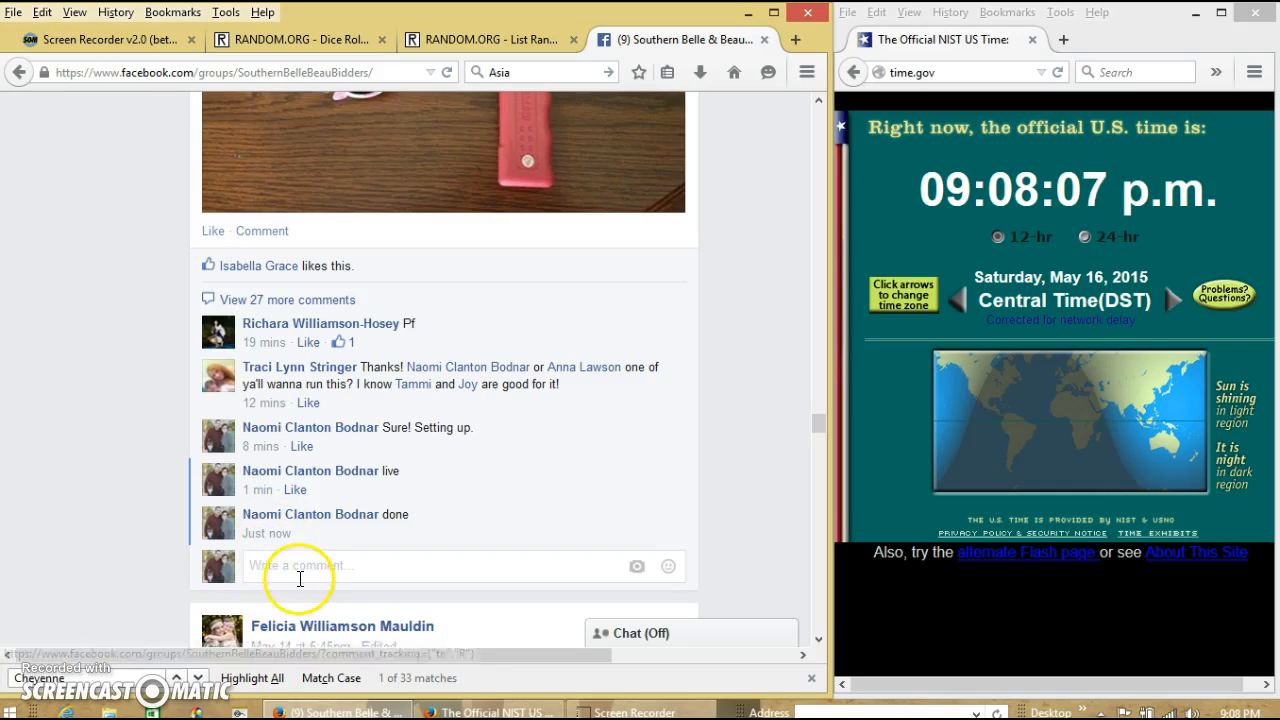
mouse_move(286, 532)
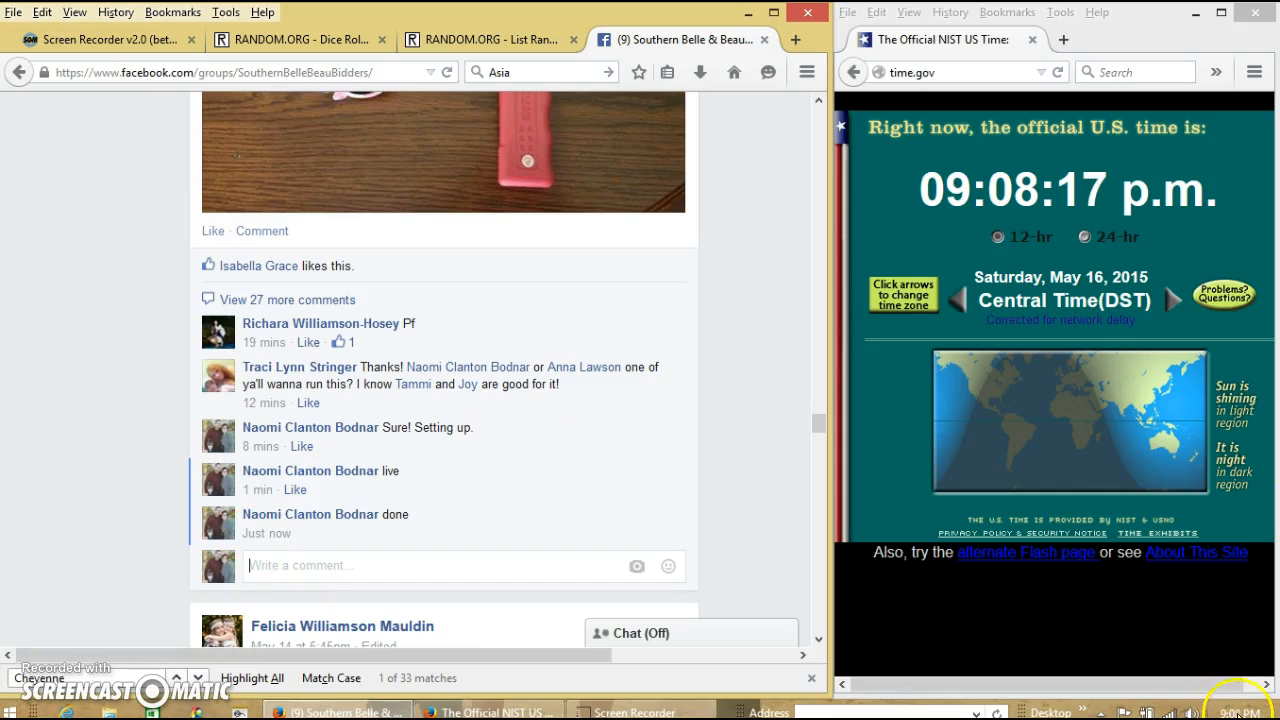
click(1240, 712)
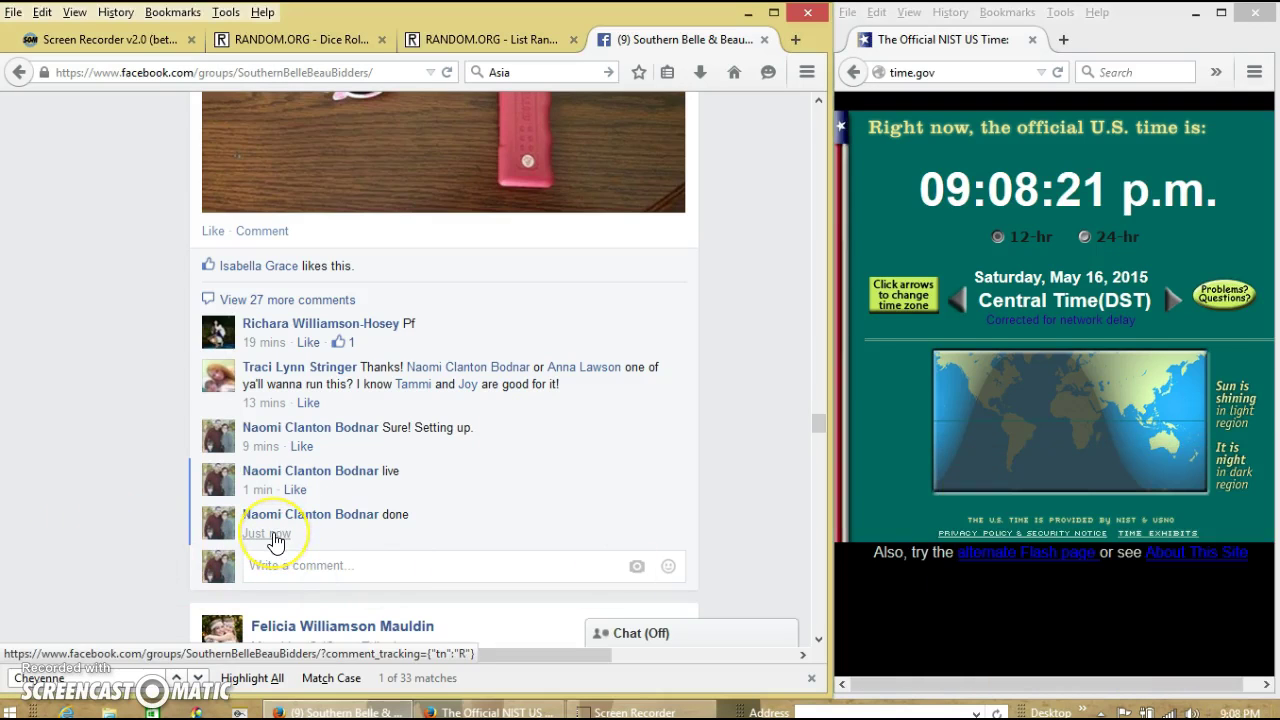
mouse_move(48, 670)
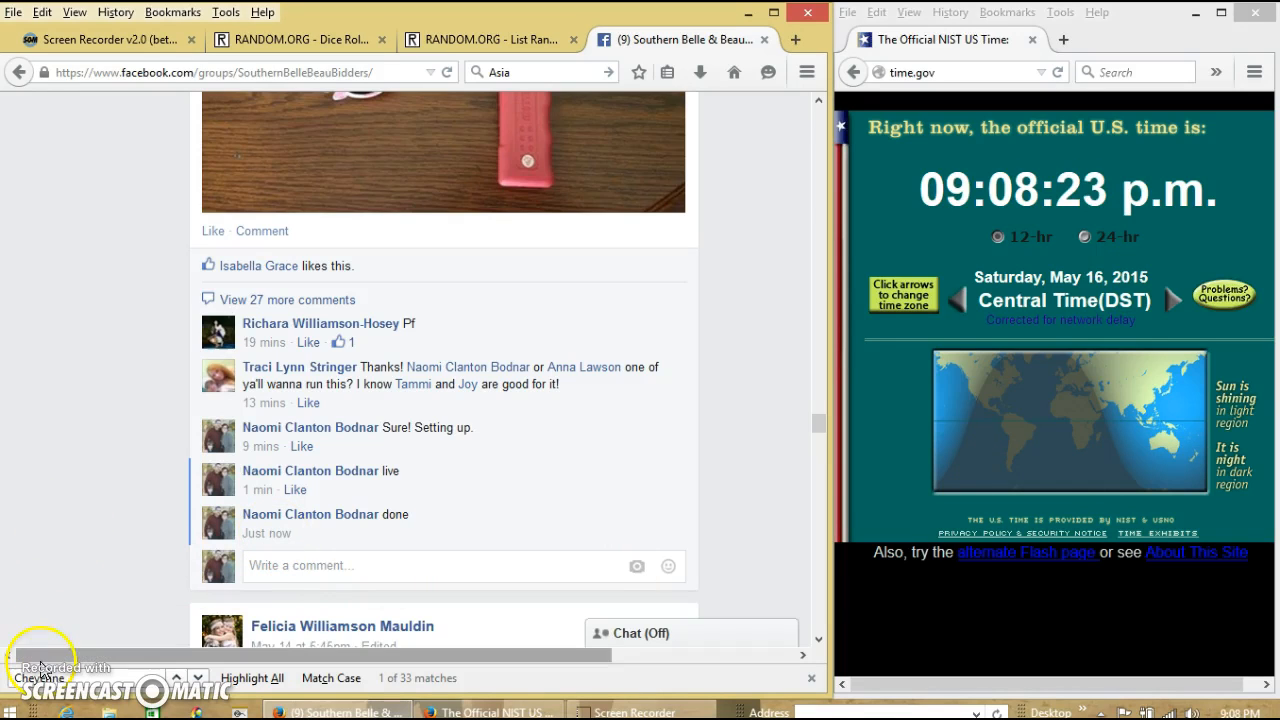